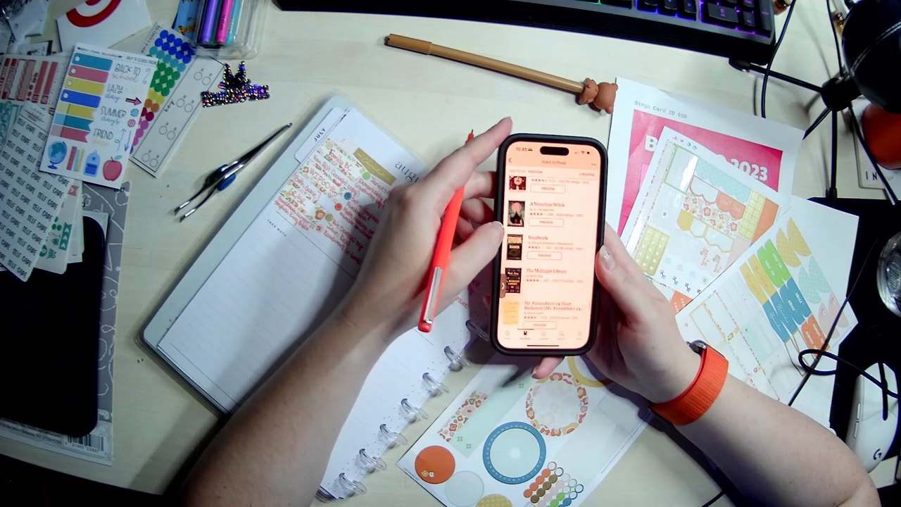
Step: Open The Midnight Library entry on the Want to Read shelf to view its book page
left_click(542, 285)
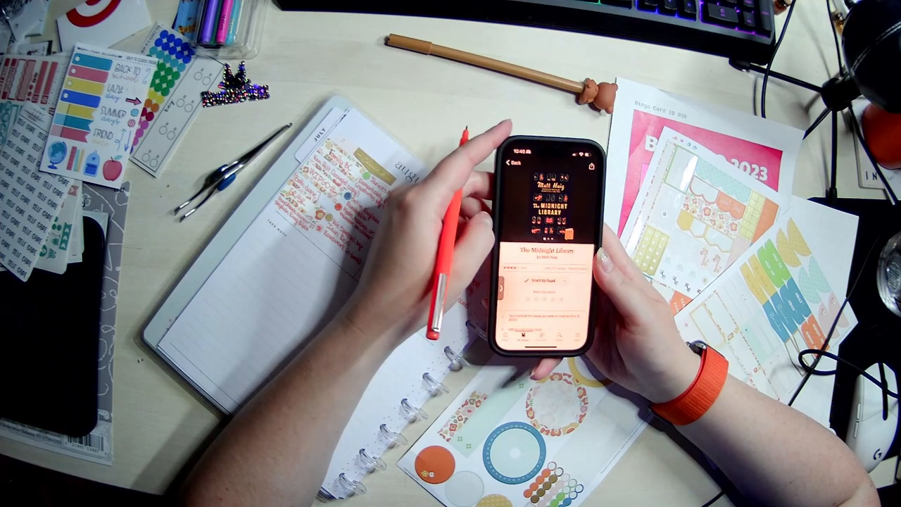